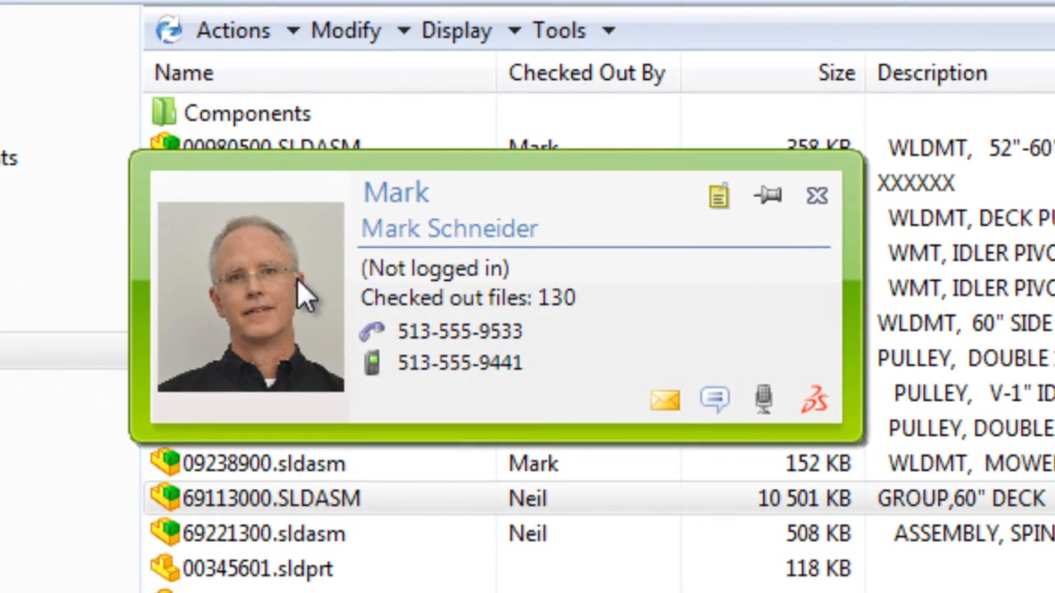
pyautogui.moveTo(459, 363)
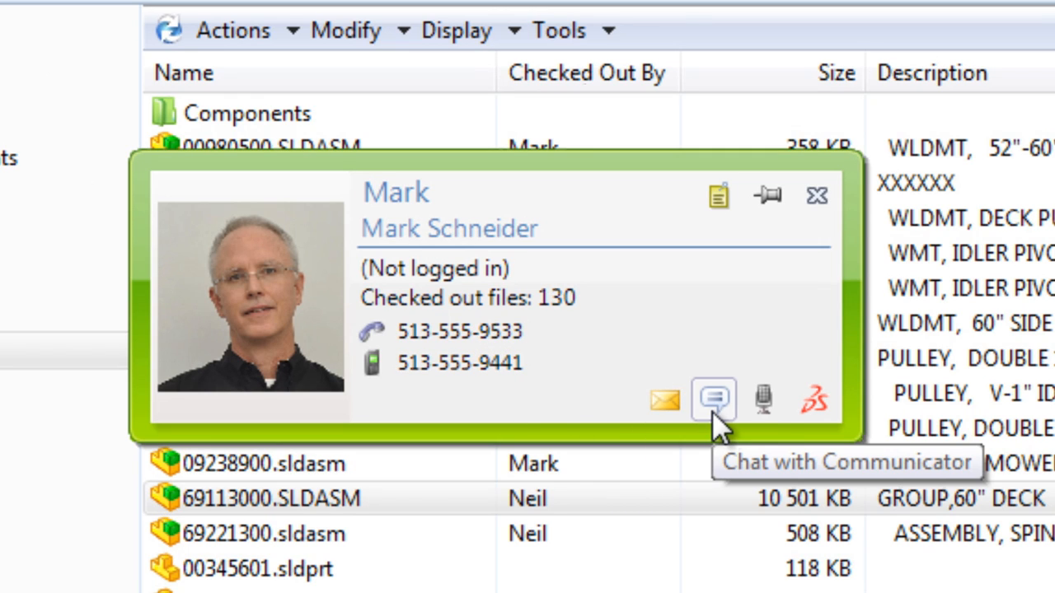
# Step: Start a Communicator chat from the user card of the person who checked out the assemblies
pyautogui.click(713, 398)
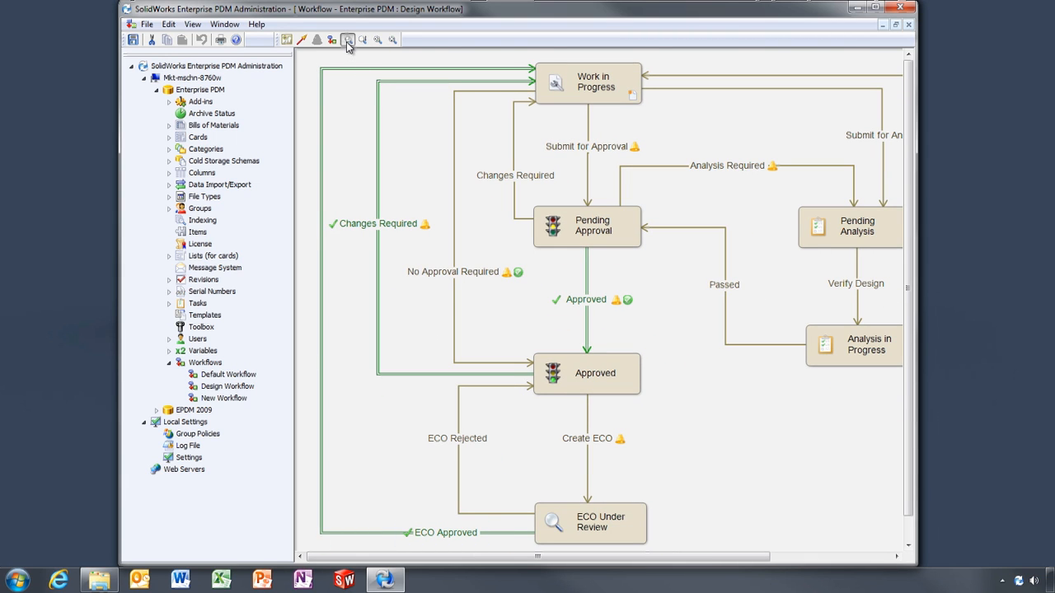
# Step: Open the properties of the parallel Pending Approval-to-Approved transition in the Design Workflow
pyautogui.click(347, 40)
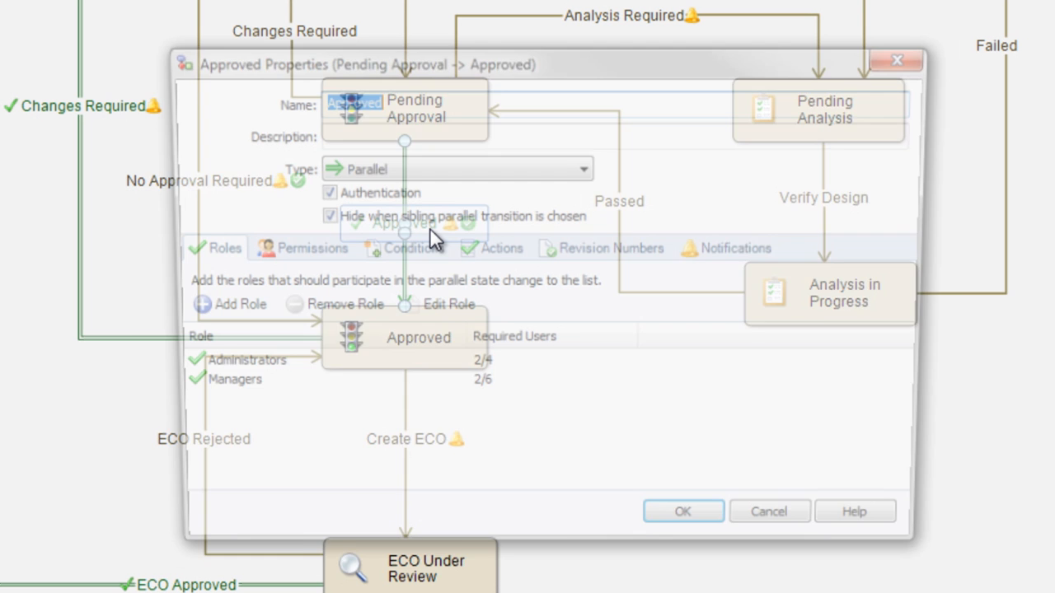
pyautogui.click(311, 248)
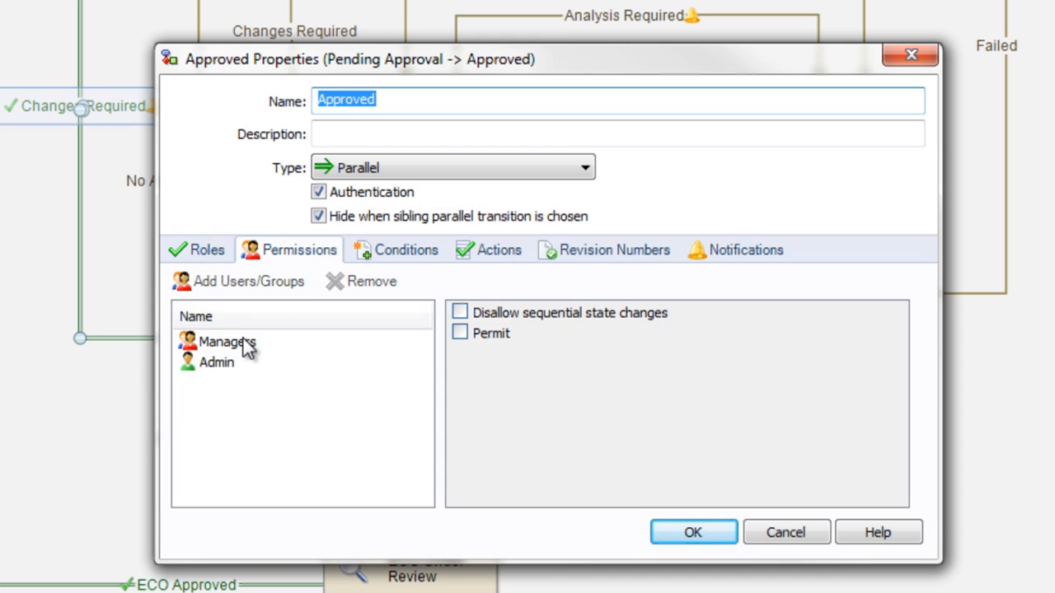
pyautogui.click(497, 250)
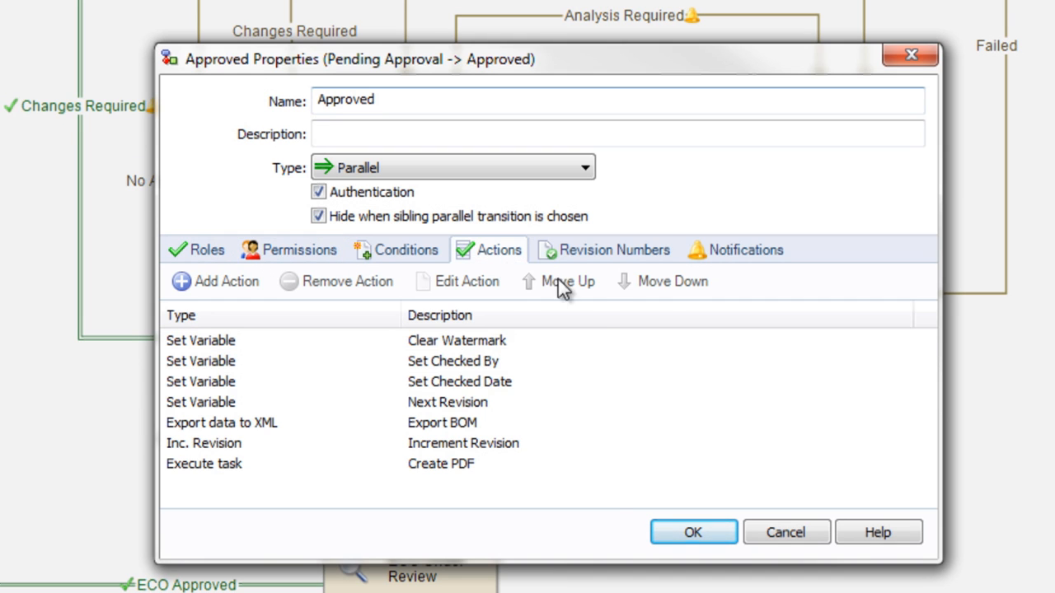
pyautogui.click(744, 249)
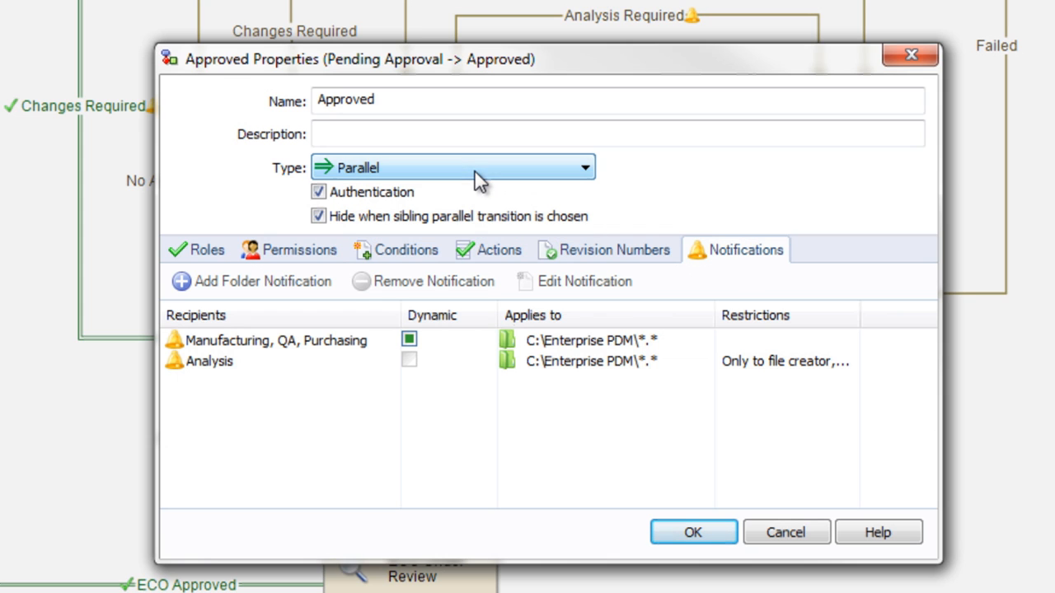
pyautogui.click(204, 249)
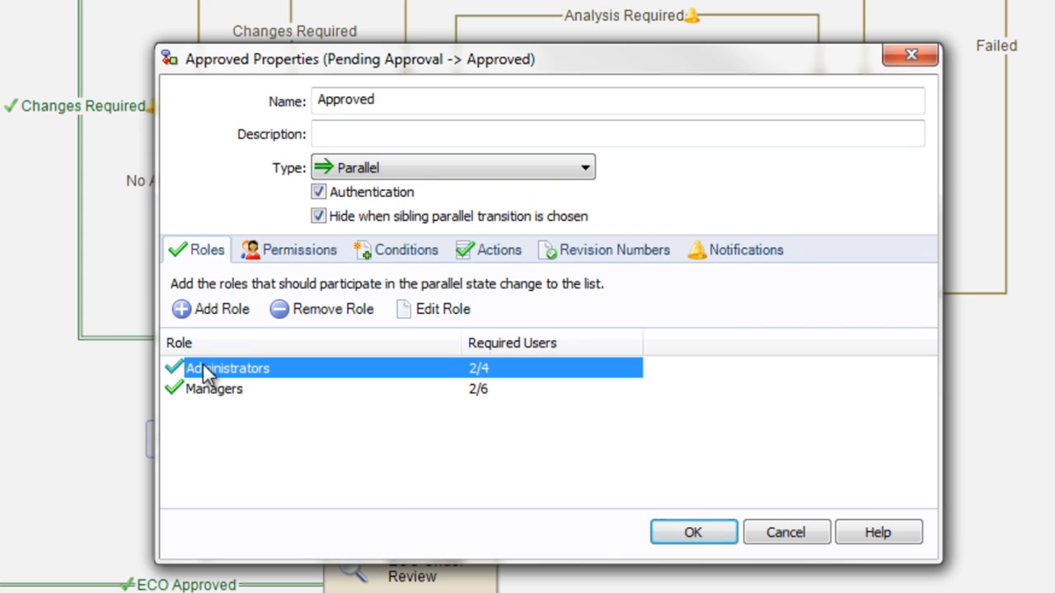
pyautogui.click(215, 388)
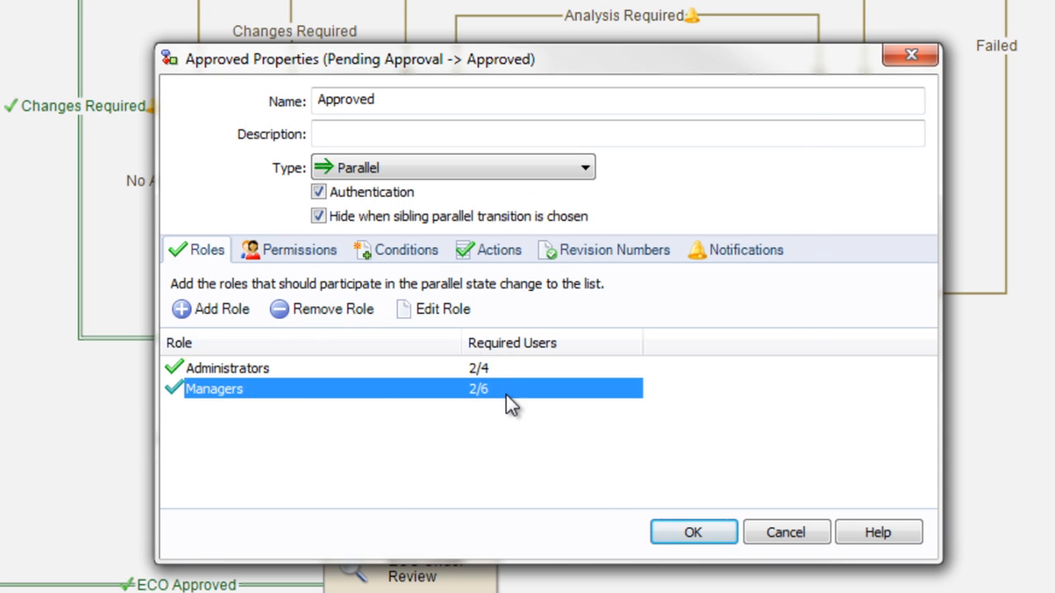
pyautogui.click(441, 309)
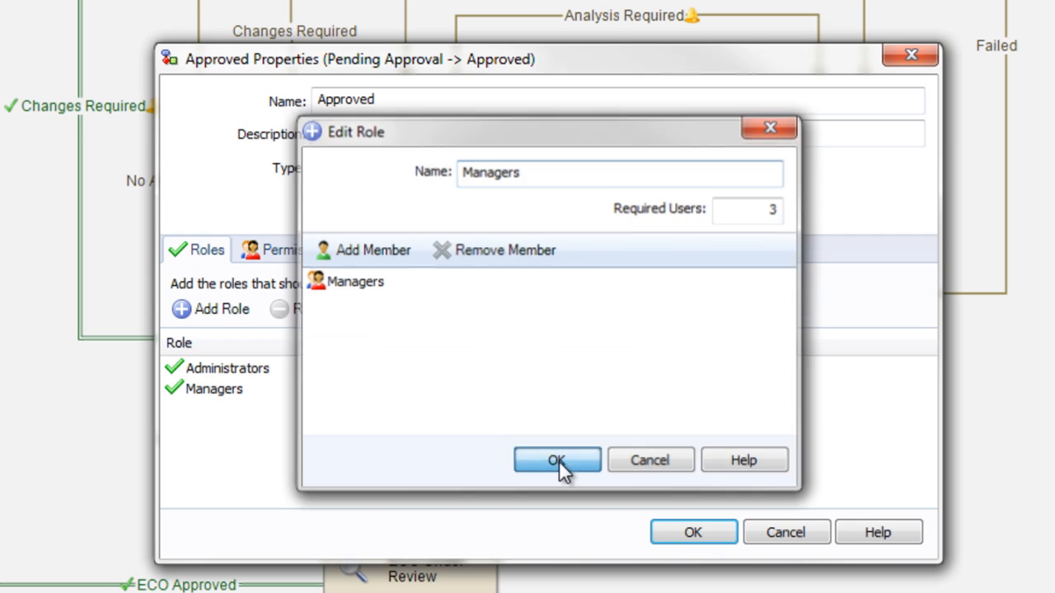
pyautogui.click(557, 460)
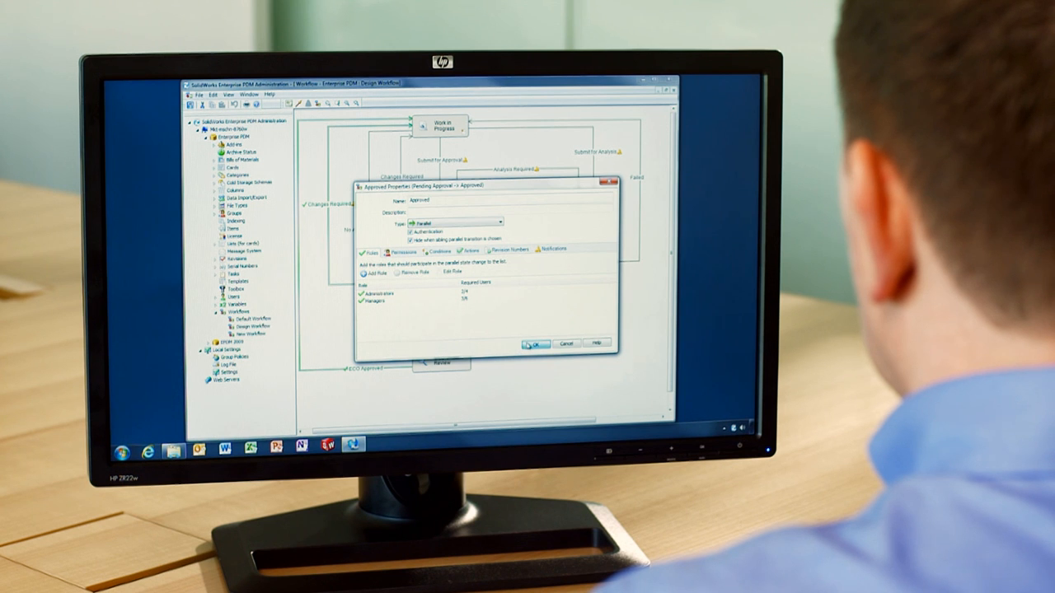
pyautogui.click(534, 343)
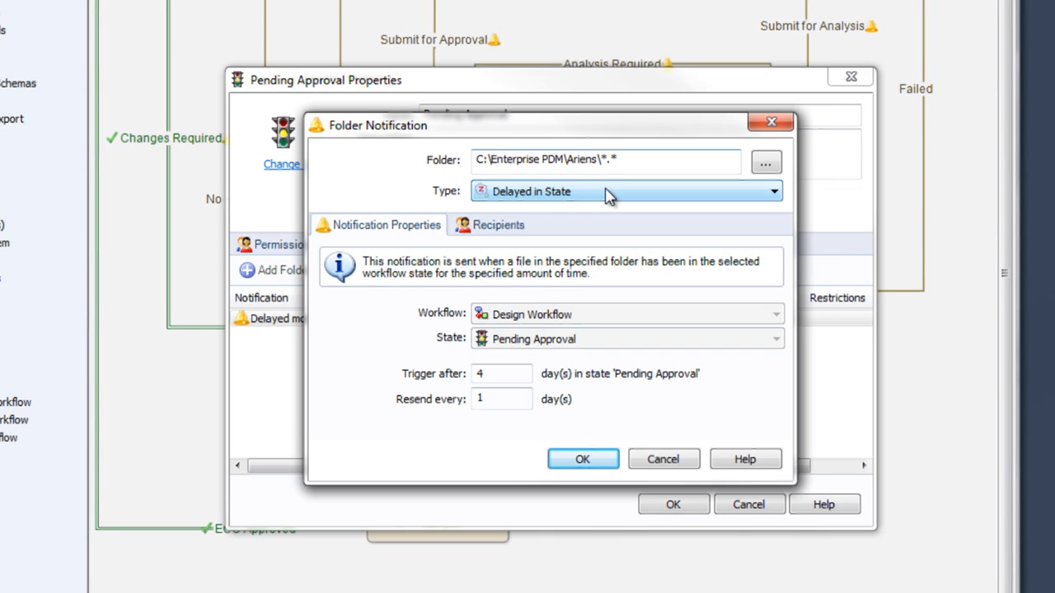
pyautogui.moveTo(638, 392)
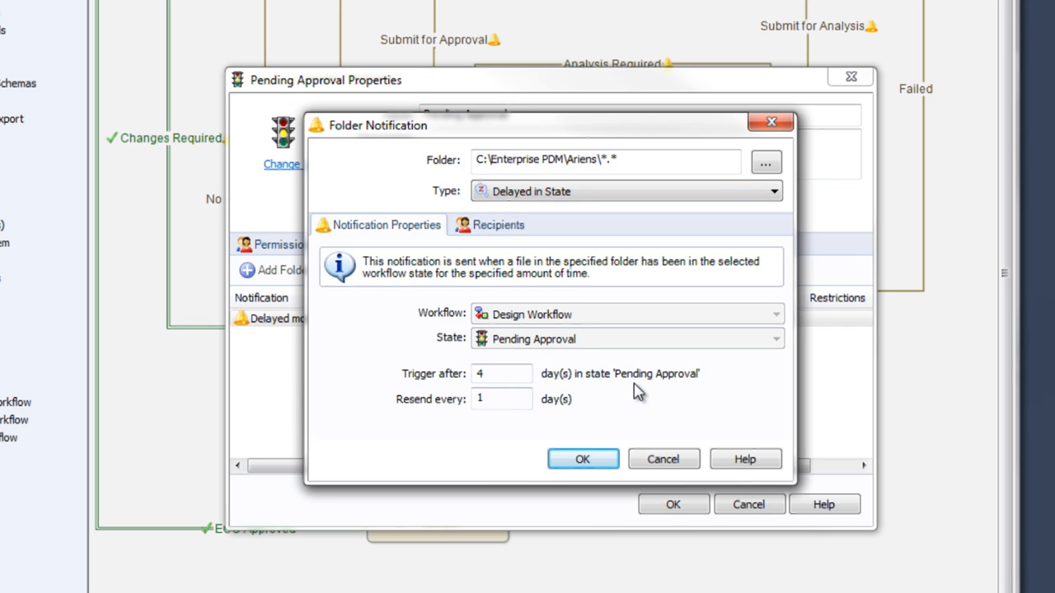
pyautogui.moveTo(577, 420)
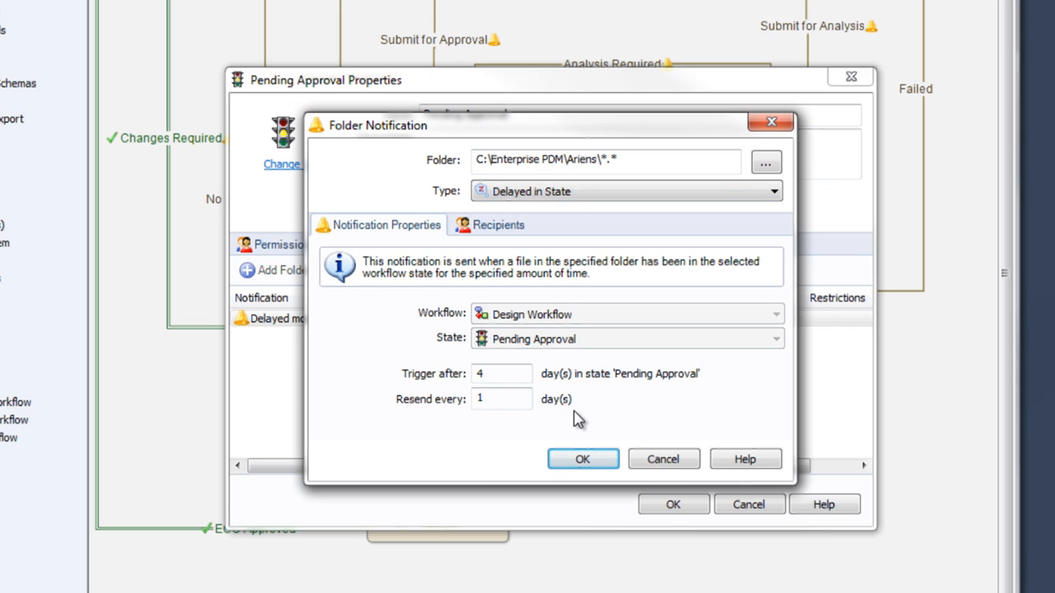